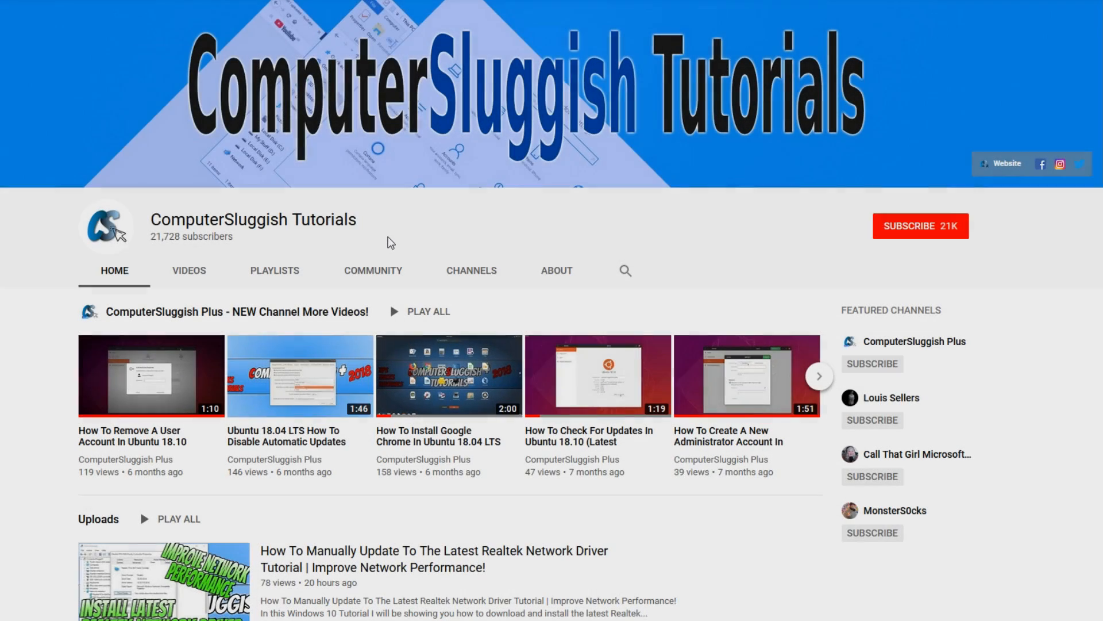
{"action": "mouse_move", "coordinate": [464, 222]}
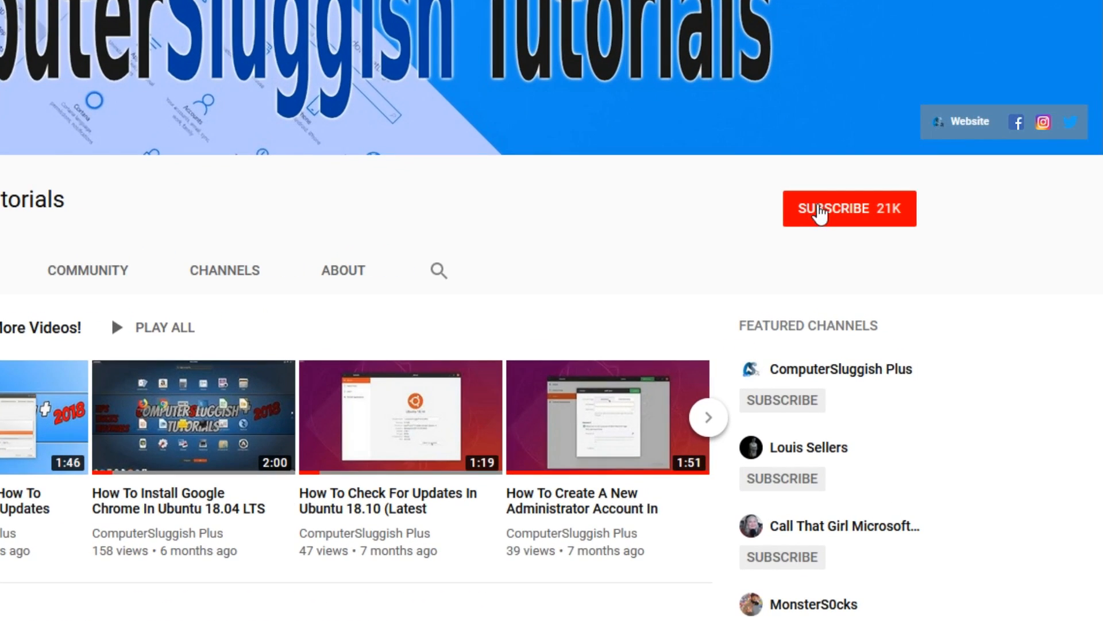
Bring the TranslucentTB GitHub releases page back into view in Firefox
{"action": "left_click", "coordinate": [849, 208]}
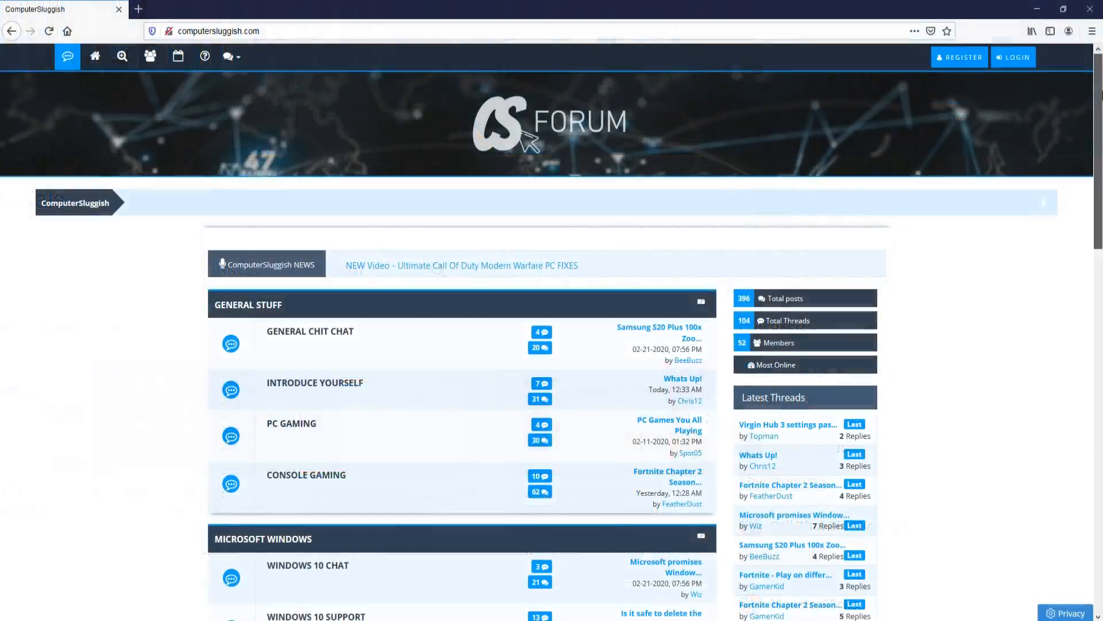
{"action": "scroll", "scroll_direction": "down", "scroll_amount": 3}
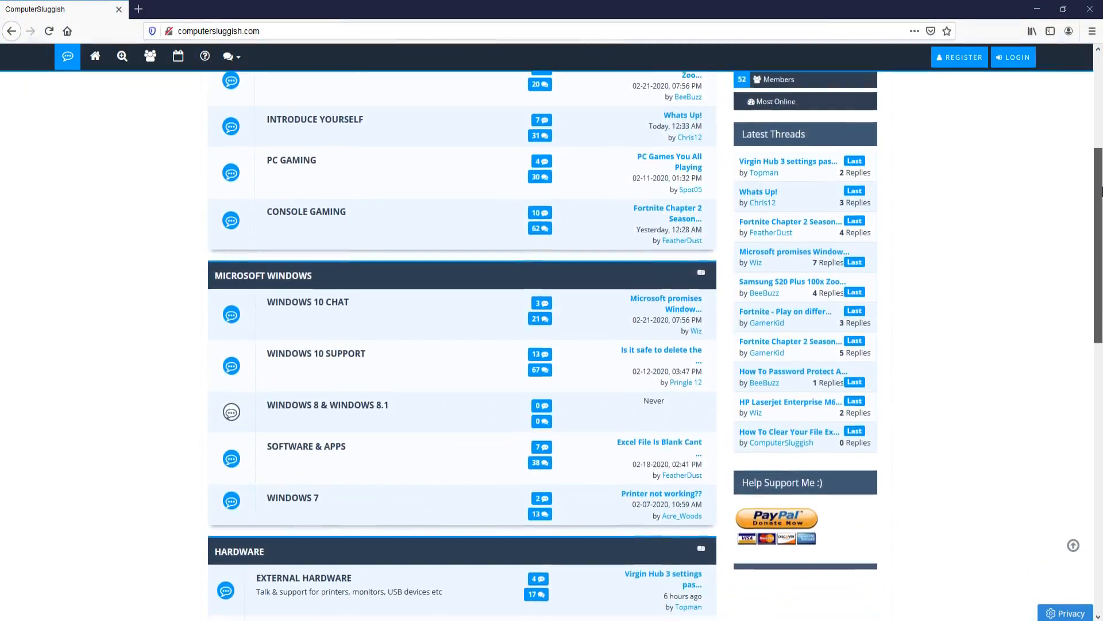
{"action": "scroll", "scroll_direction": "down", "scroll_amount": 3}
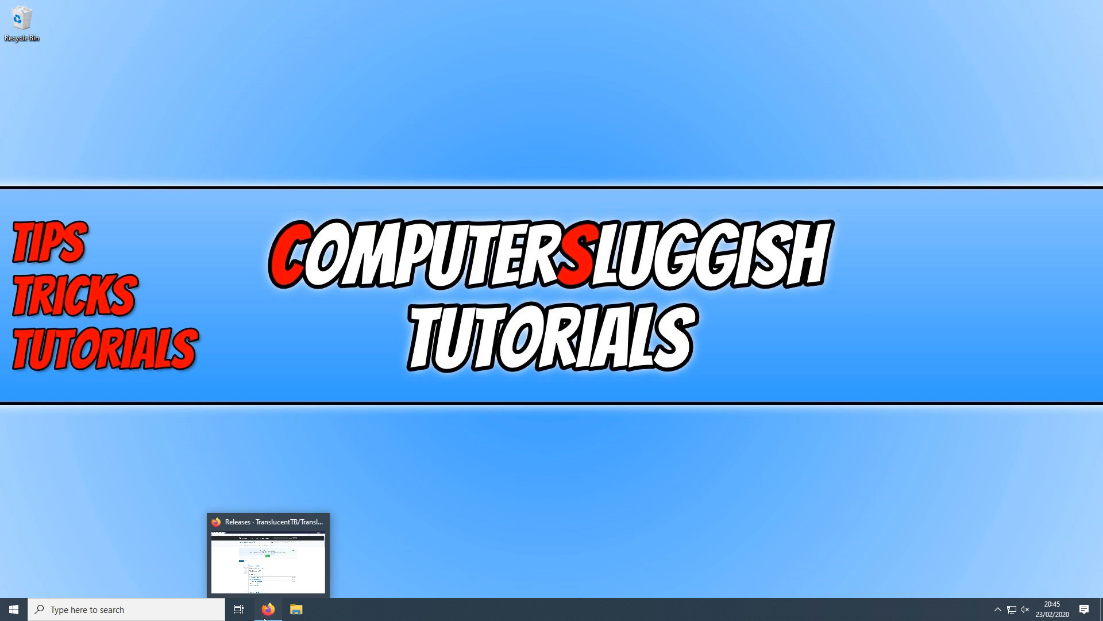
{"action": "left_click", "coordinate": [266, 609]}
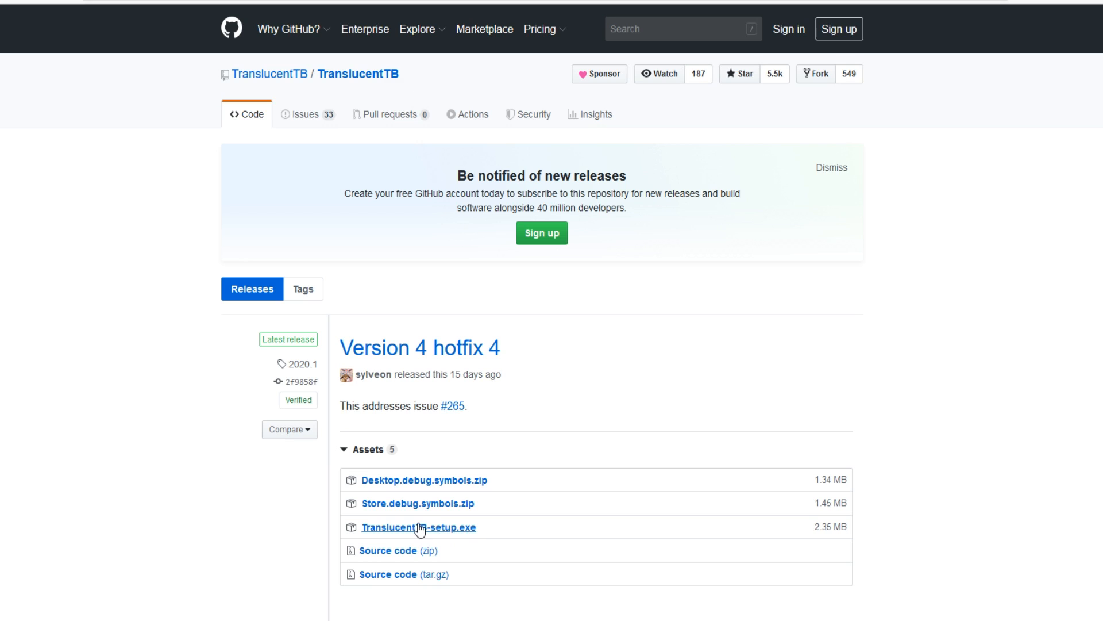
Download TranslucentTB-setup.exe from the Version 4 hotfix 4 release assets and save it
{"action": "left_click", "coordinate": [418, 527]}
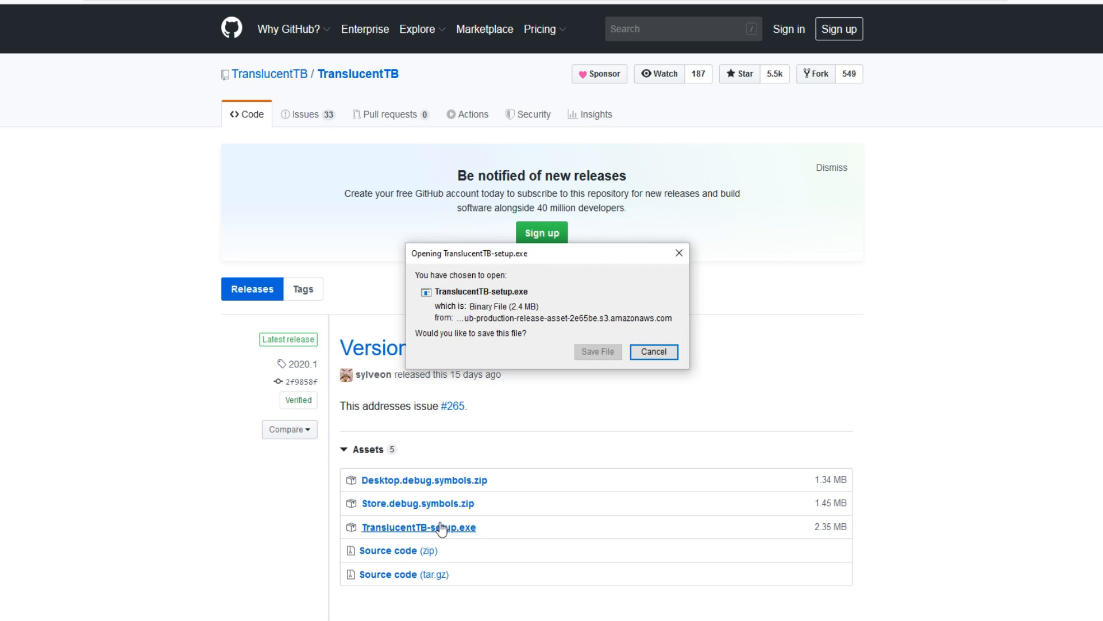
{"action": "left_click", "coordinate": [652, 352]}
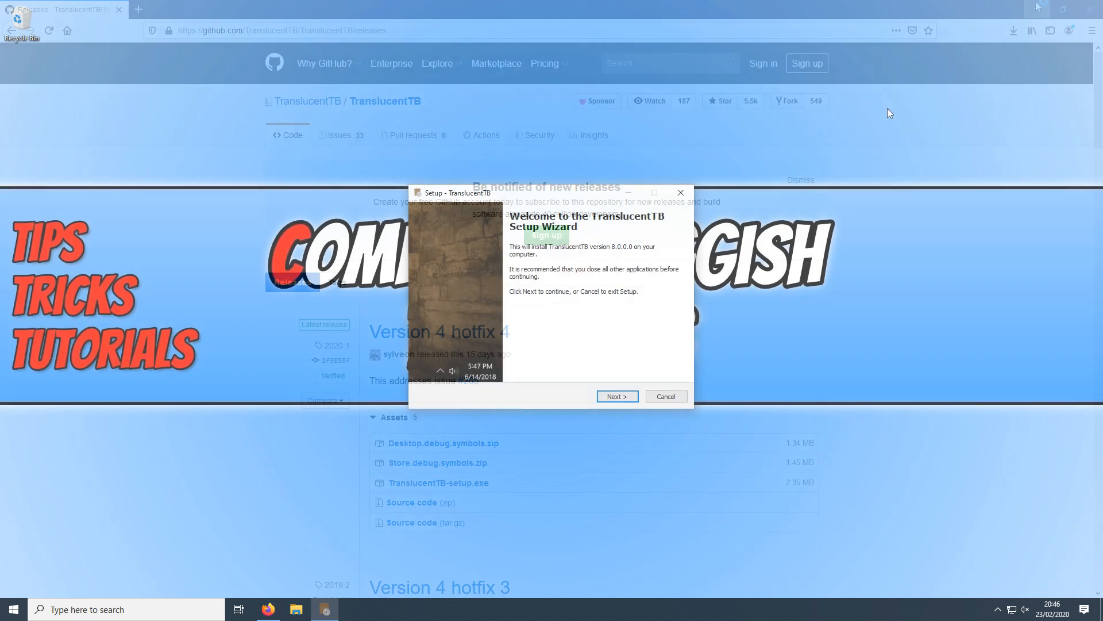
Accept the license and install to the default C:\Program Files (x86)\TranslucentTB folder
{"action": "left_click", "coordinate": [616, 396]}
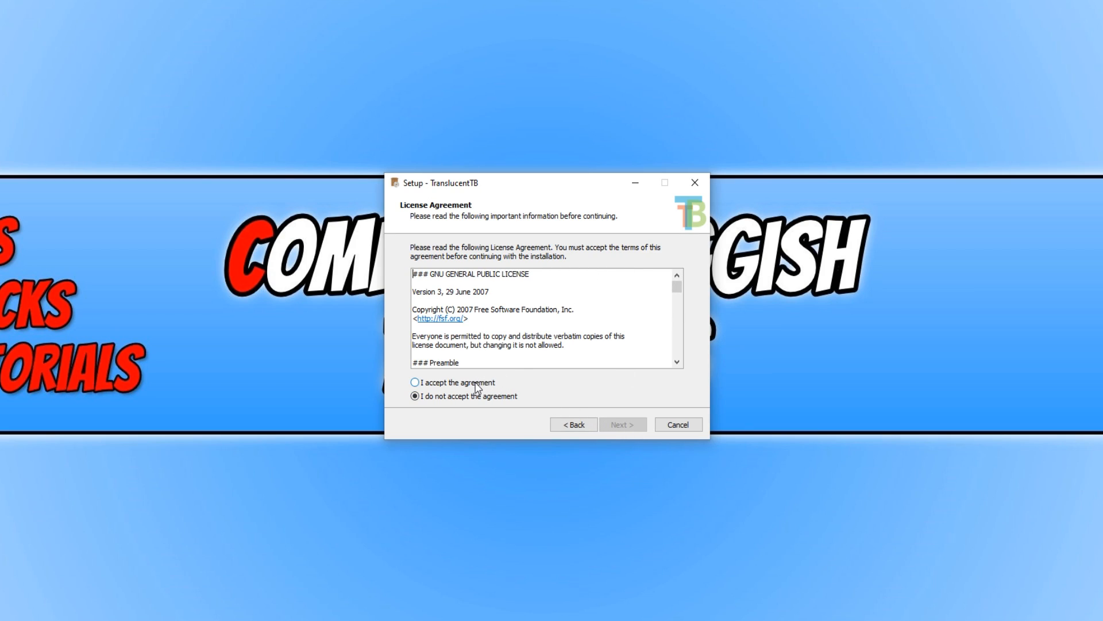
{"action": "left_click", "coordinate": [622, 424]}
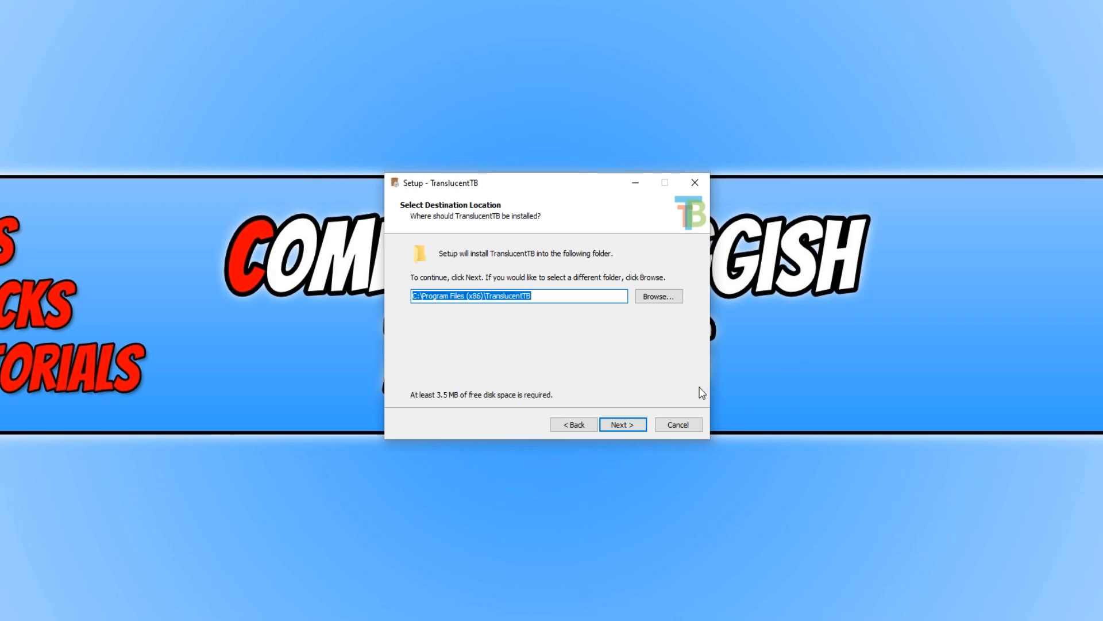
{"action": "left_click", "coordinate": [621, 424]}
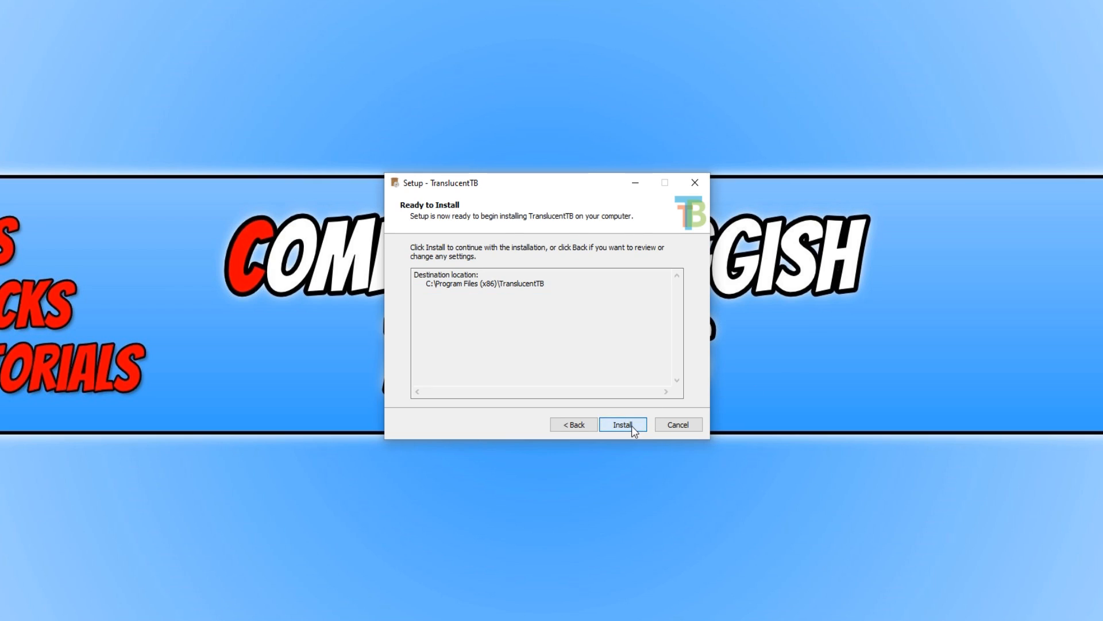
{"action": "left_click", "coordinate": [622, 424]}
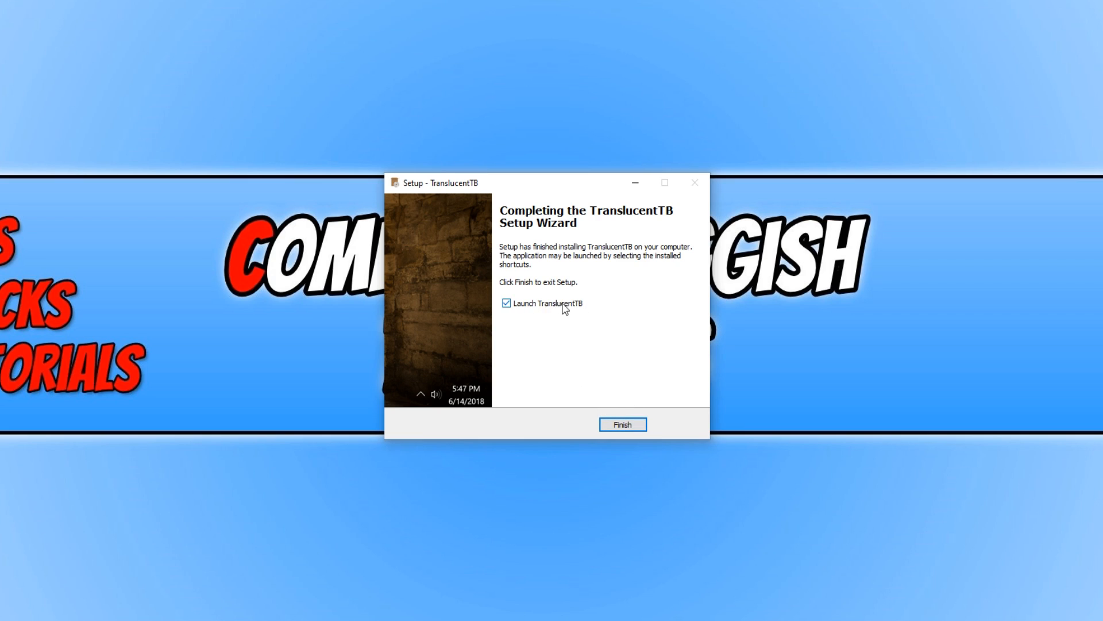
Finish setup launching TranslucentTB and agree to the GPLv3 prompt so the taskbar turns transparent
{"action": "left_click", "coordinate": [622, 424]}
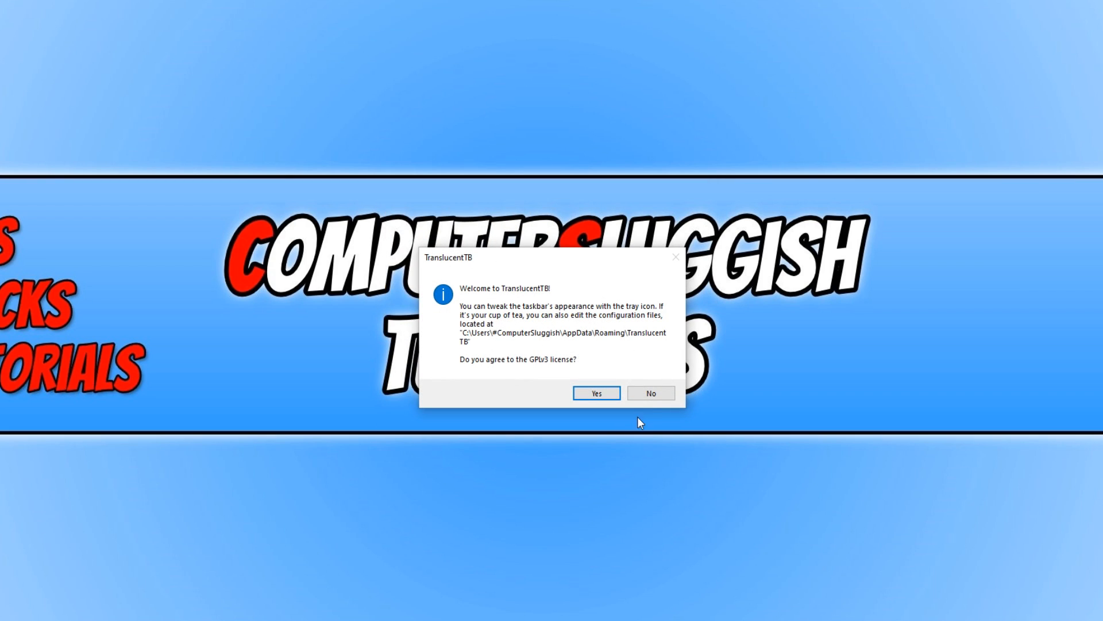
{"action": "mouse_move", "coordinate": [575, 410]}
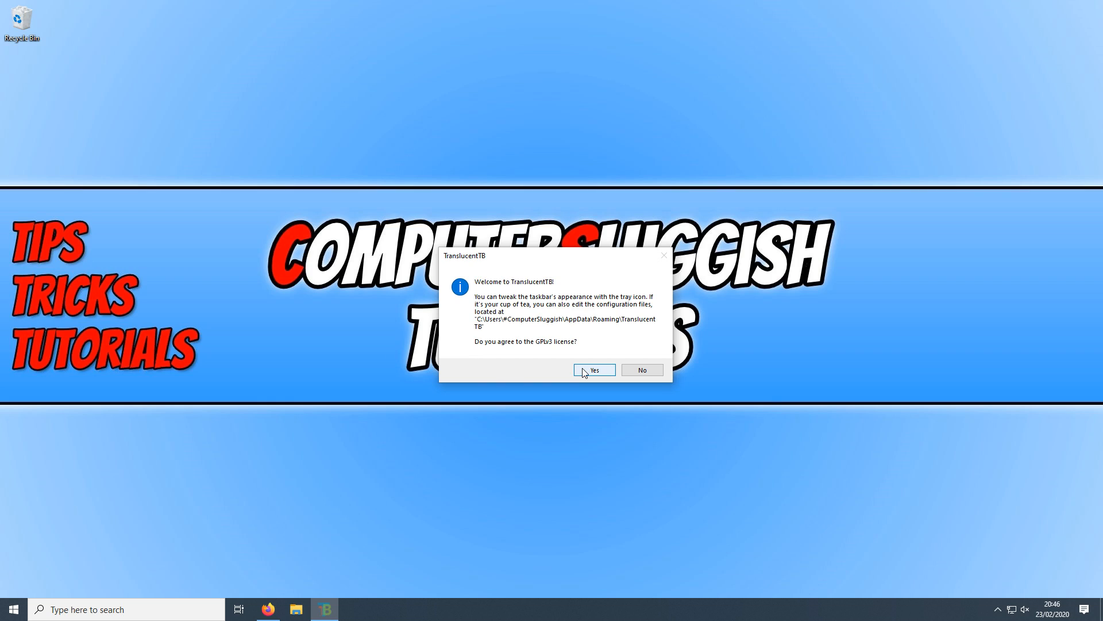
{"action": "left_click", "coordinate": [593, 369]}
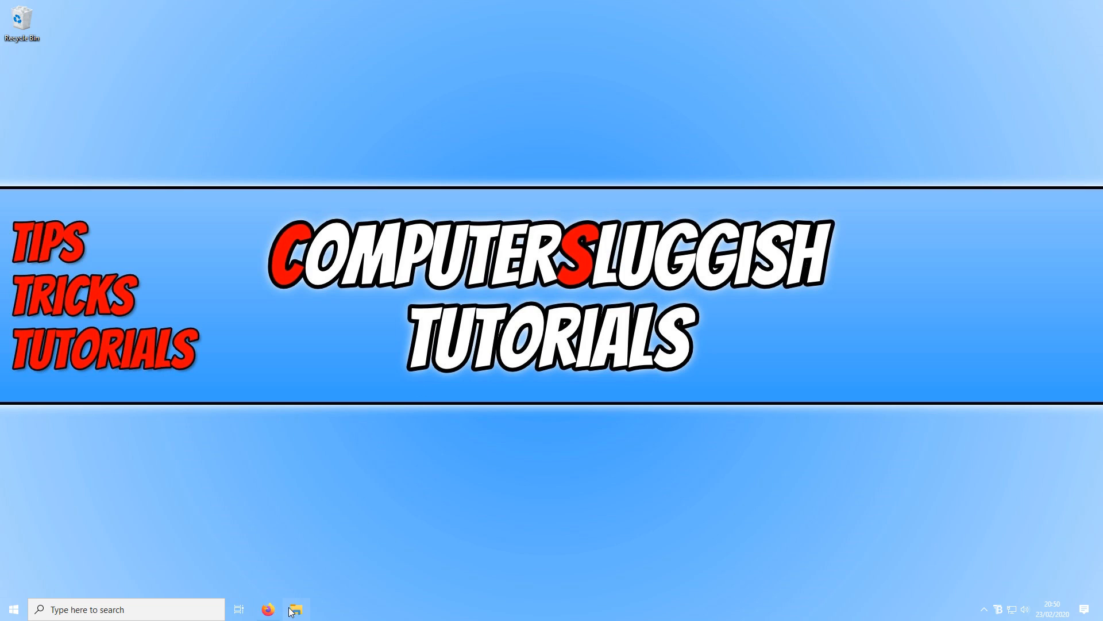
{"action": "mouse_move", "coordinate": [448, 568]}
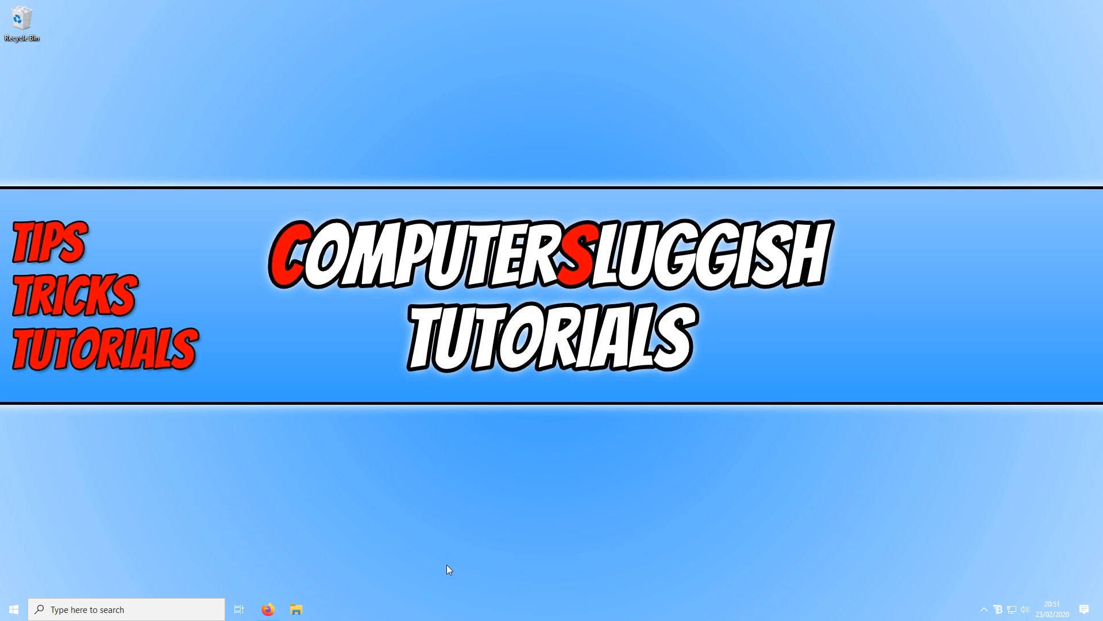
{"action": "mouse_move", "coordinate": [742, 459]}
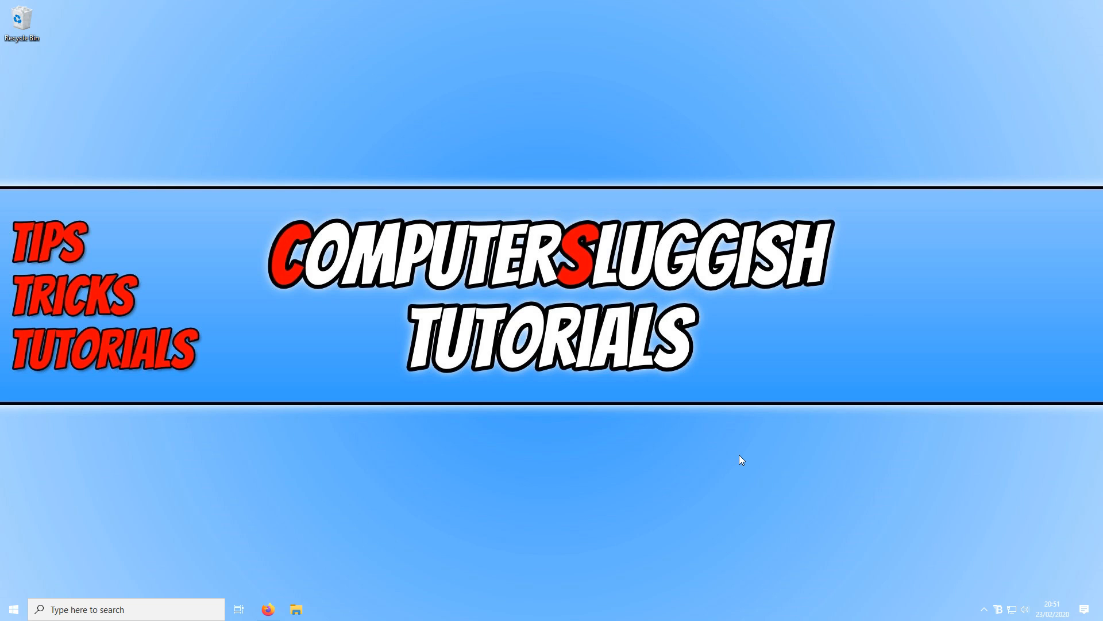
{"action": "mouse_move", "coordinate": [872, 494]}
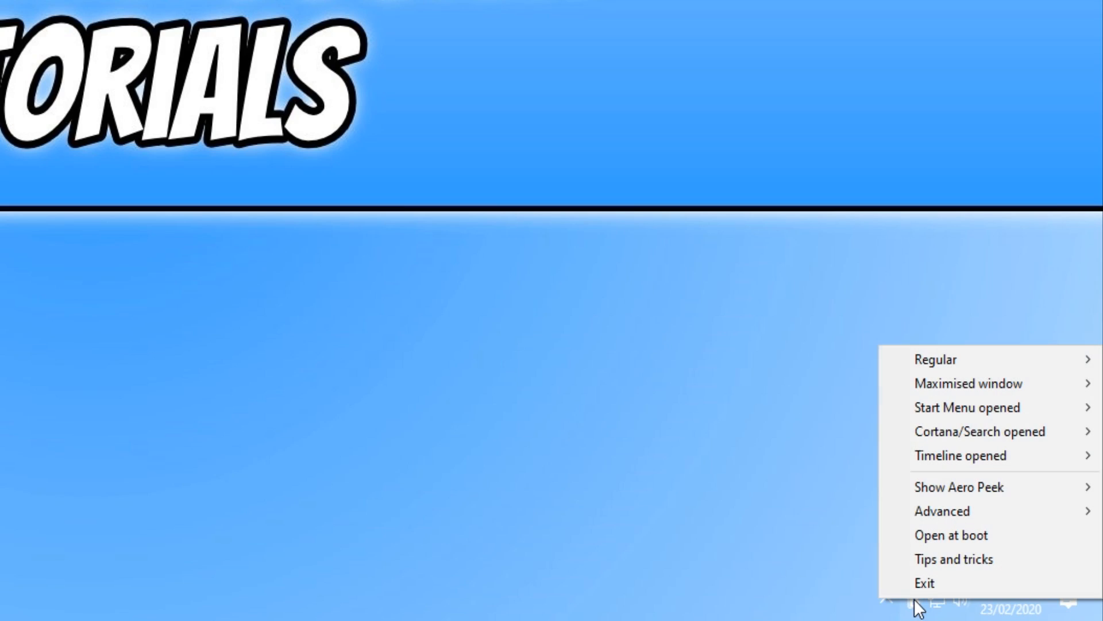
{"action": "mouse_move", "coordinate": [967, 383]}
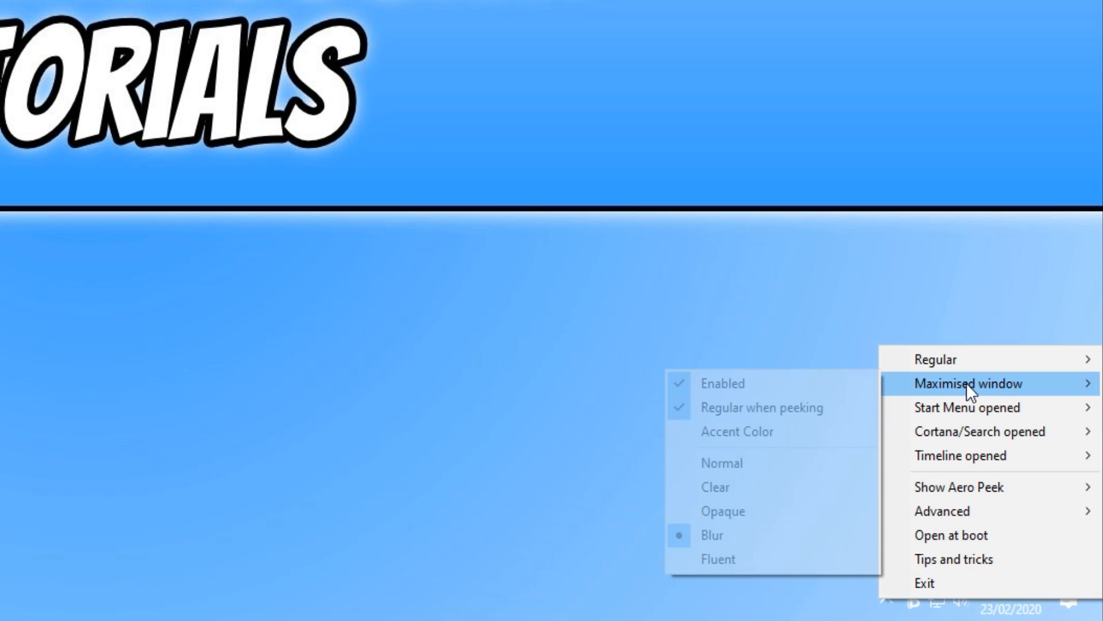
{"action": "mouse_move", "coordinate": [935, 359]}
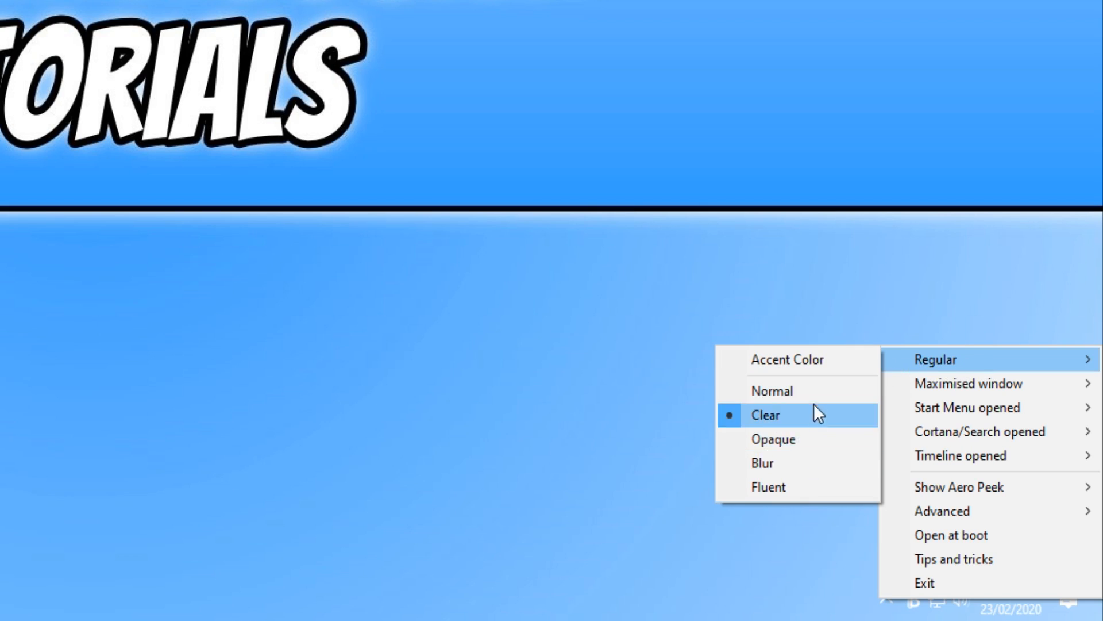
{"action": "mouse_move", "coordinate": [968, 407]}
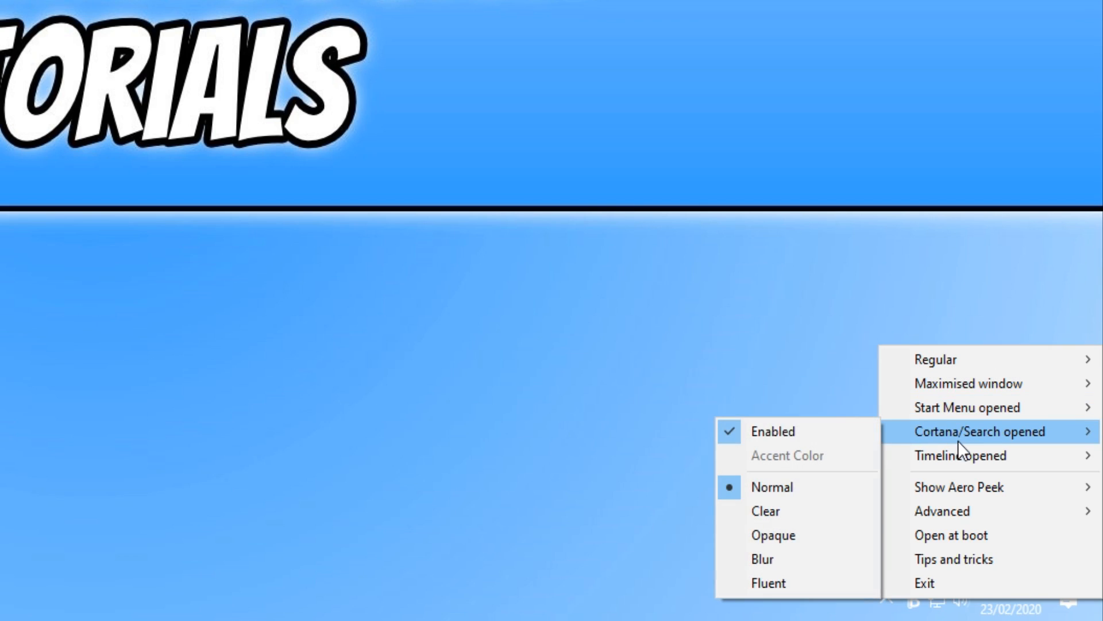
{"action": "mouse_move", "coordinate": [976, 487]}
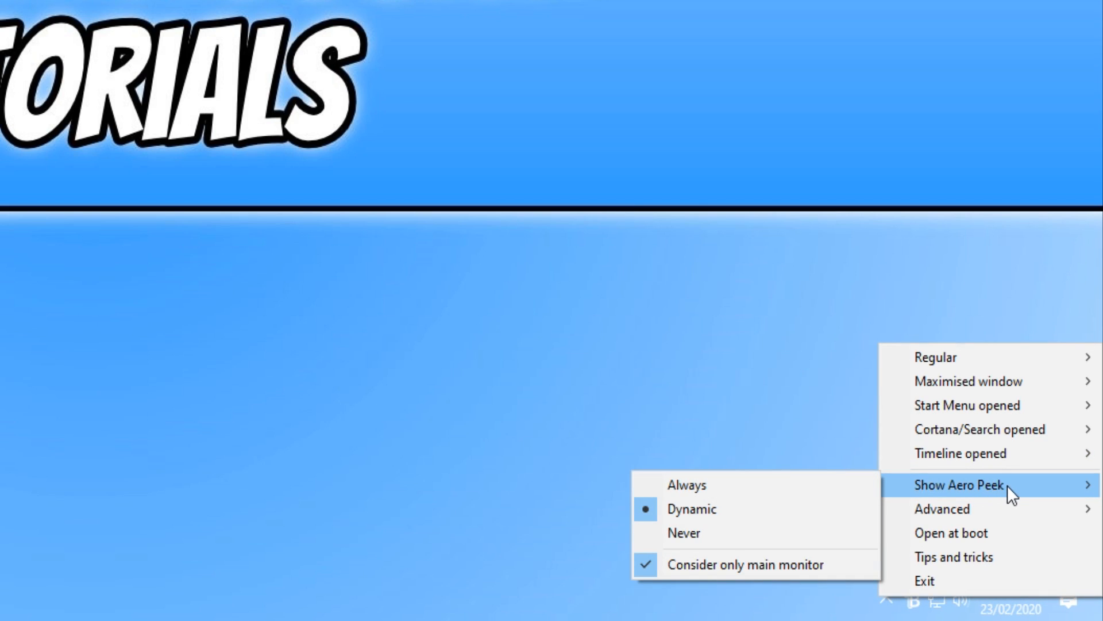
{"action": "mouse_move", "coordinate": [941, 505]}
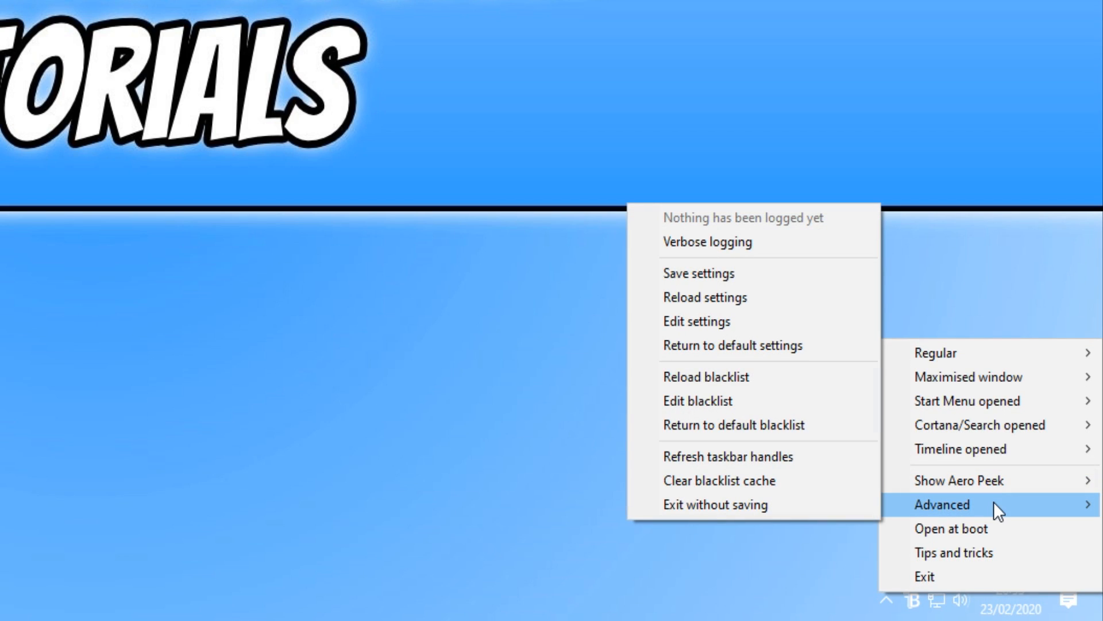